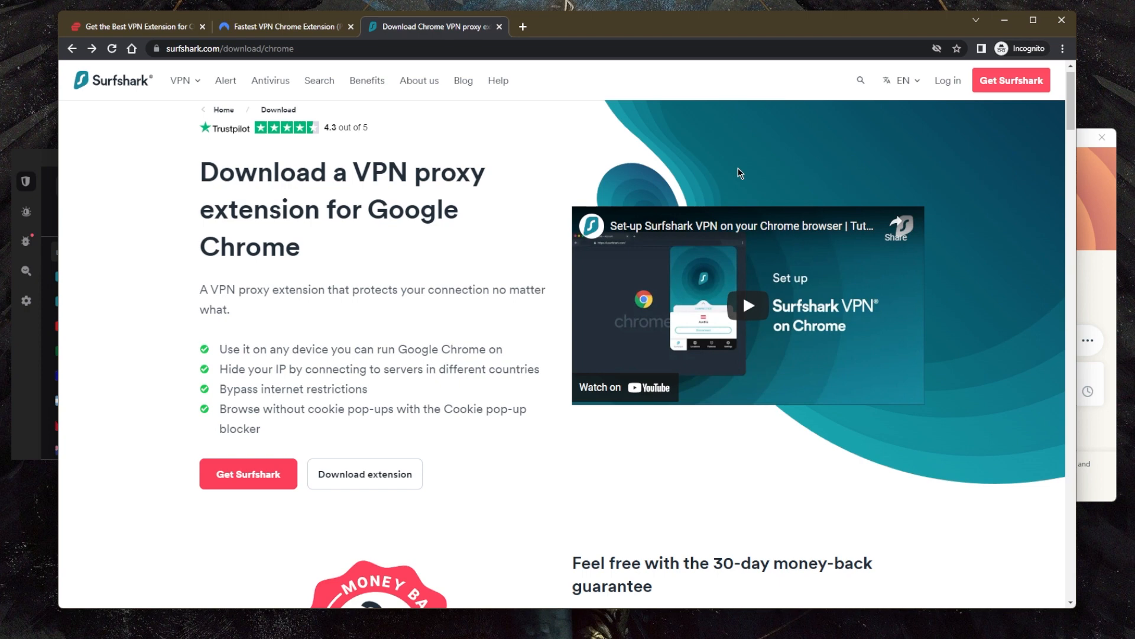
pyautogui.moveTo(938, 528)
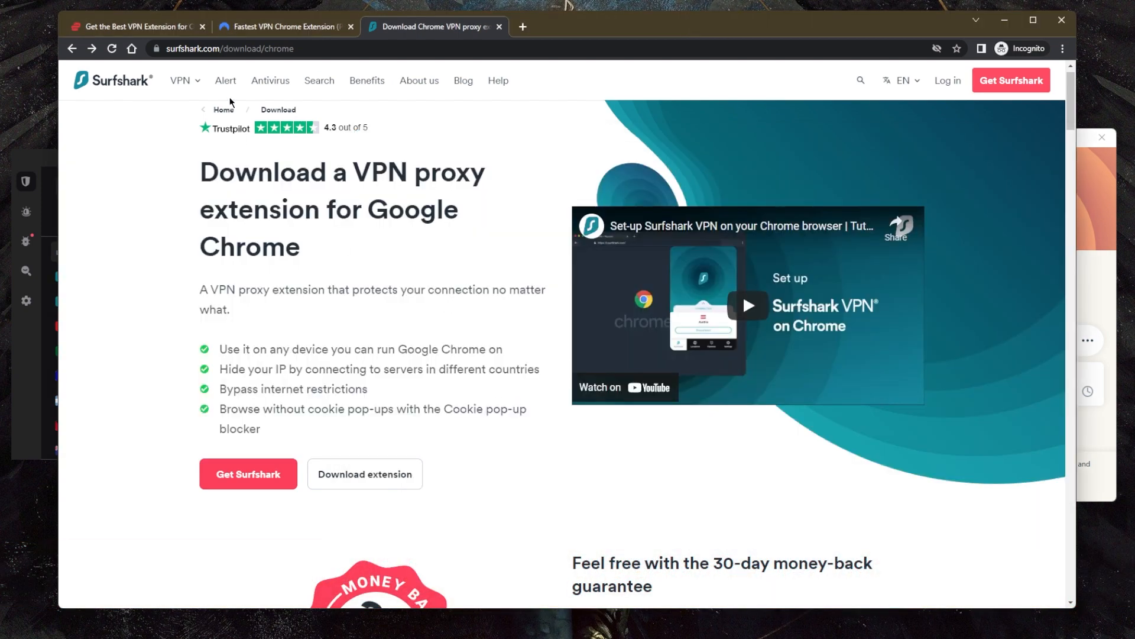
# View ExpressVPN's apps and extensions list, then open NordVPN's extension download page.
pyautogui.click(136, 27)
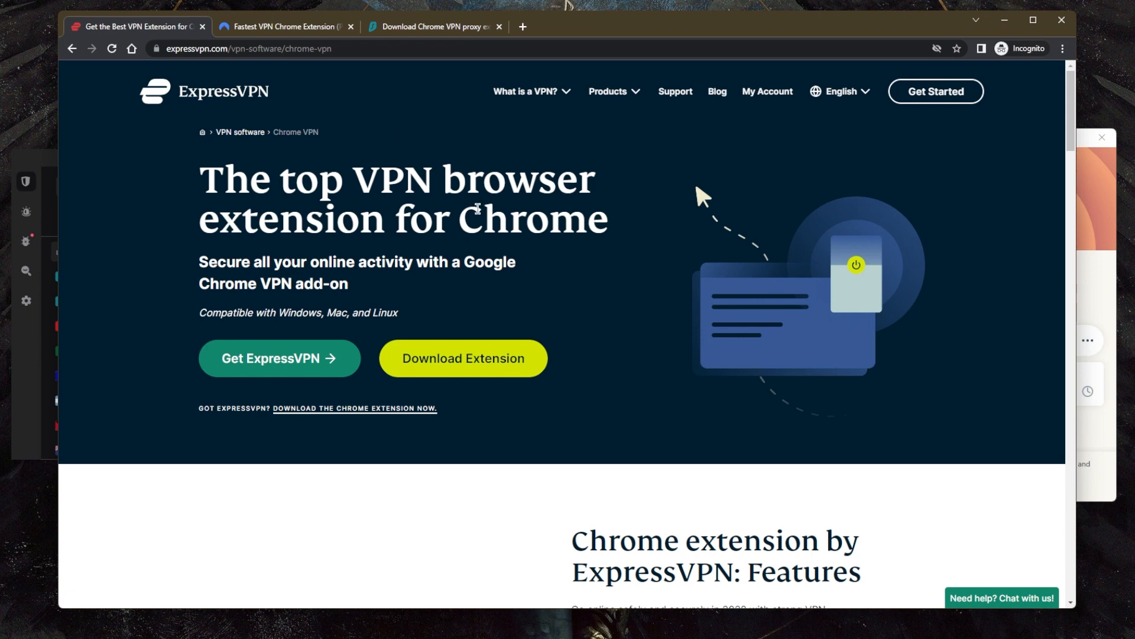
pyautogui.click(611, 92)
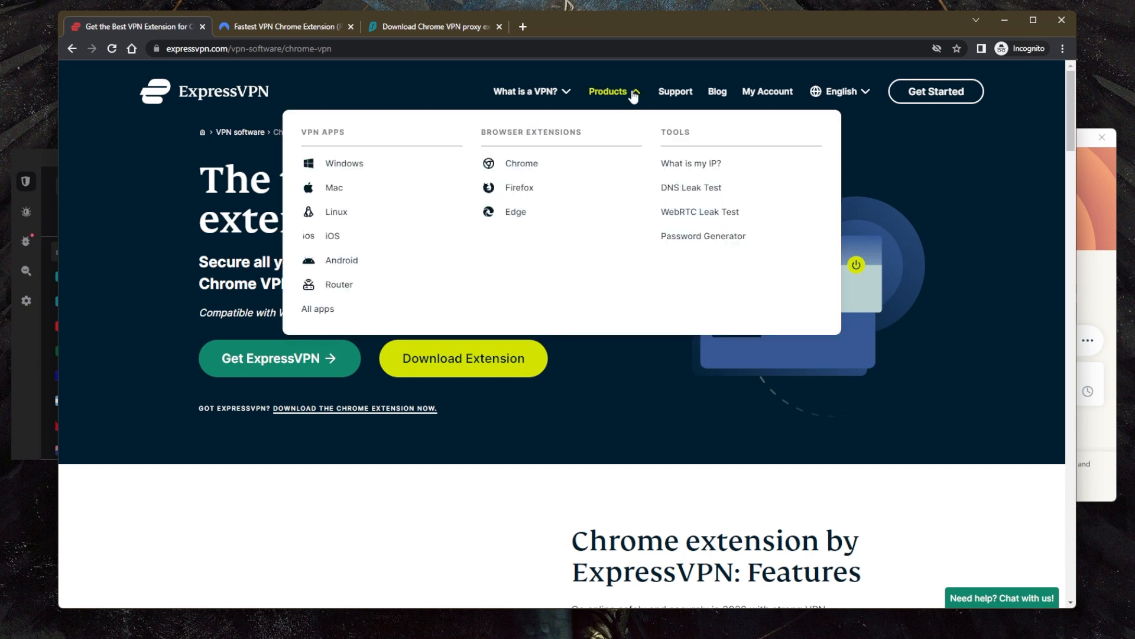
pyautogui.click(294, 27)
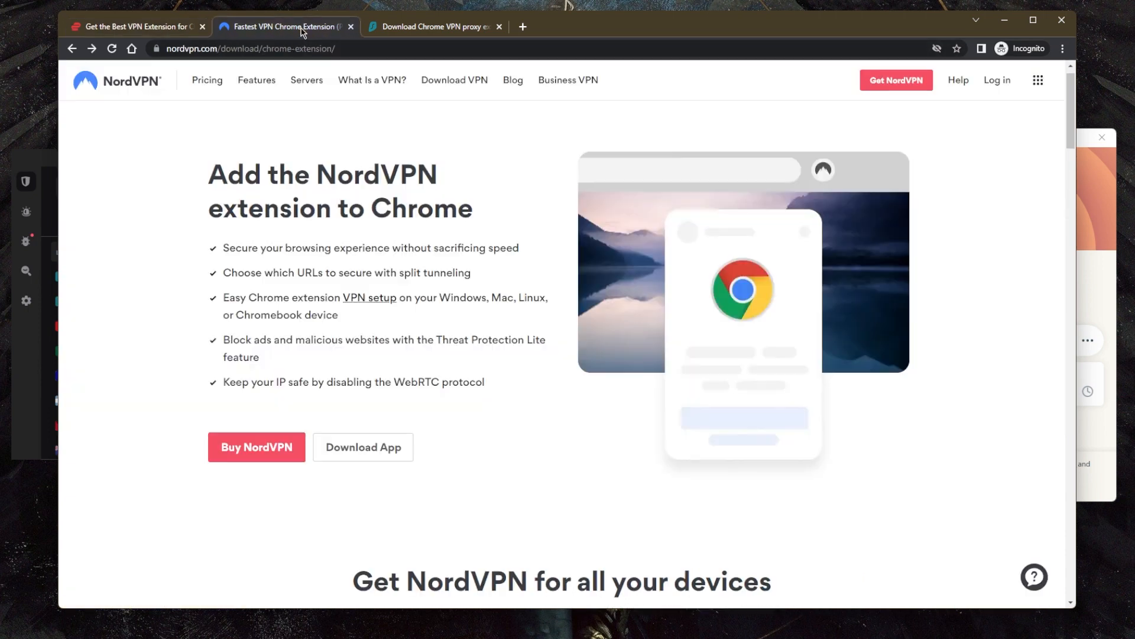
pyautogui.moveTo(453, 86)
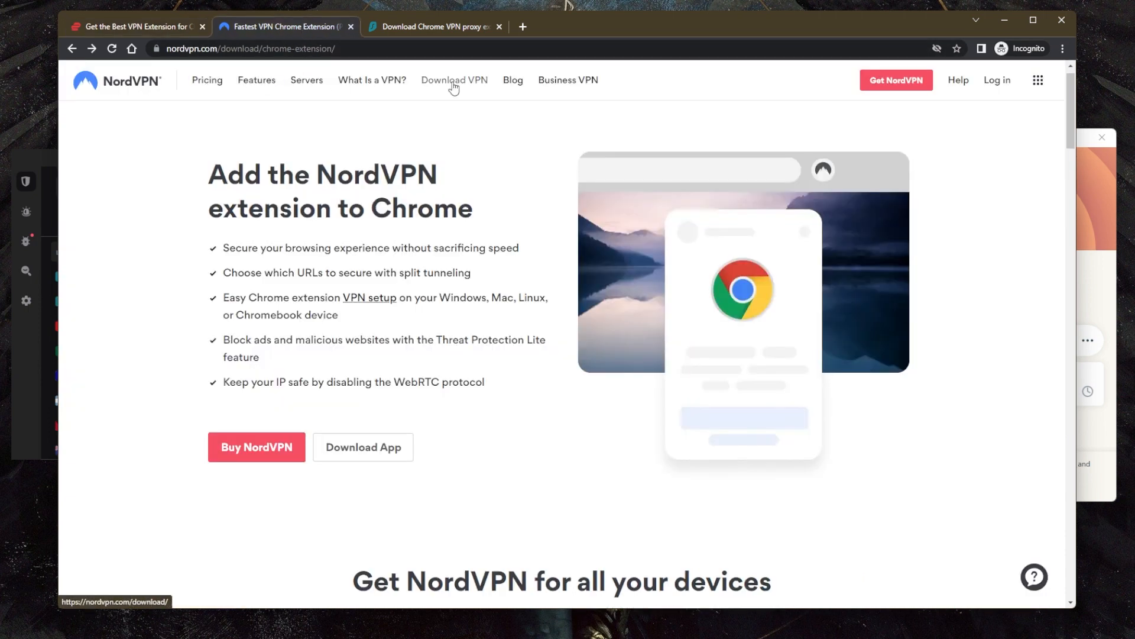
pyautogui.click(435, 26)
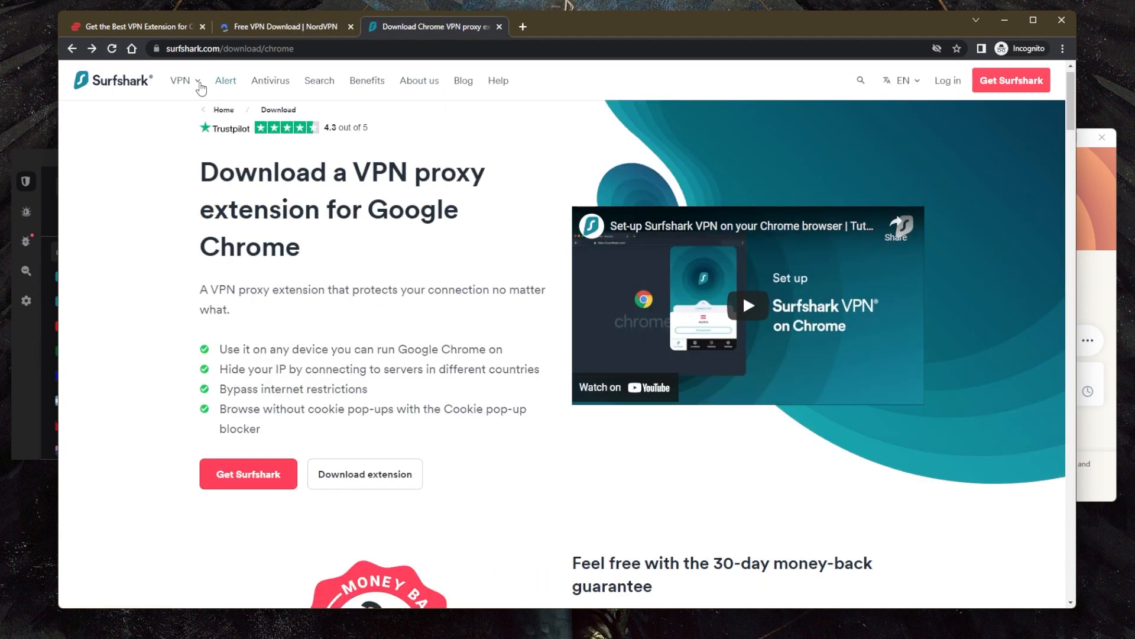
# Open Surfshark's Chrome extension listing in the Chrome Web Store.
pyautogui.click(182, 81)
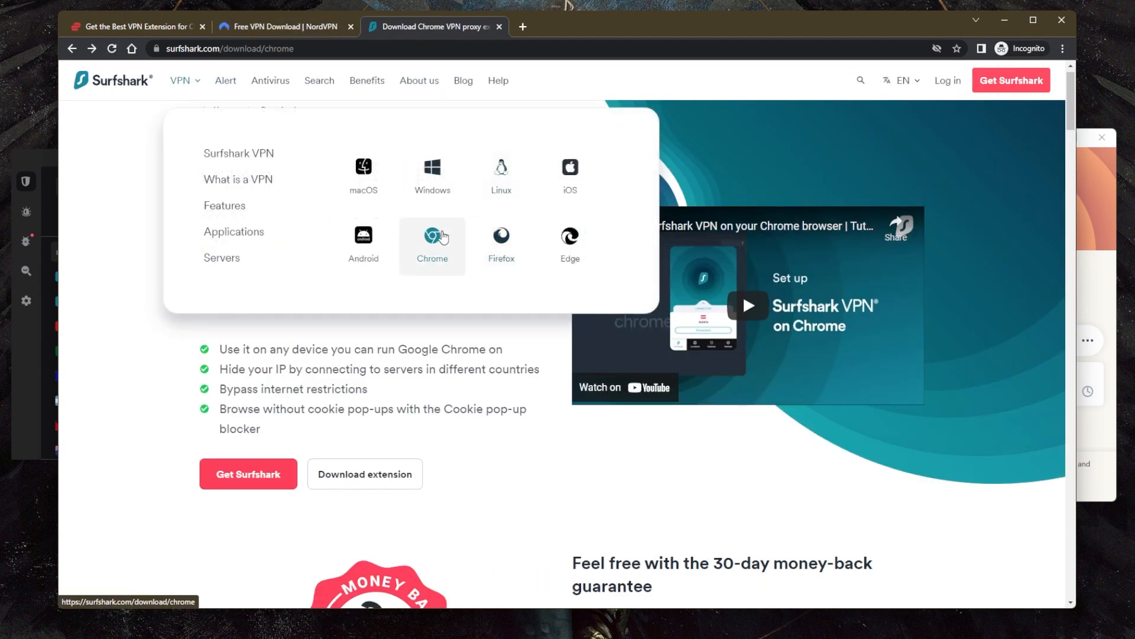
pyautogui.click(284, 27)
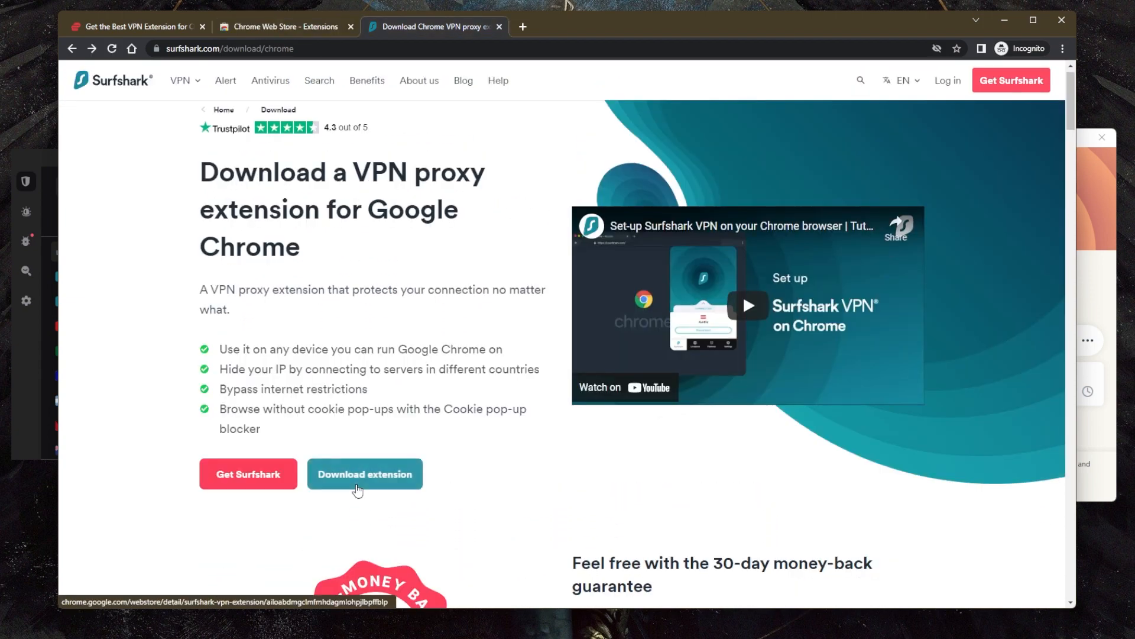
pyautogui.click(141, 27)
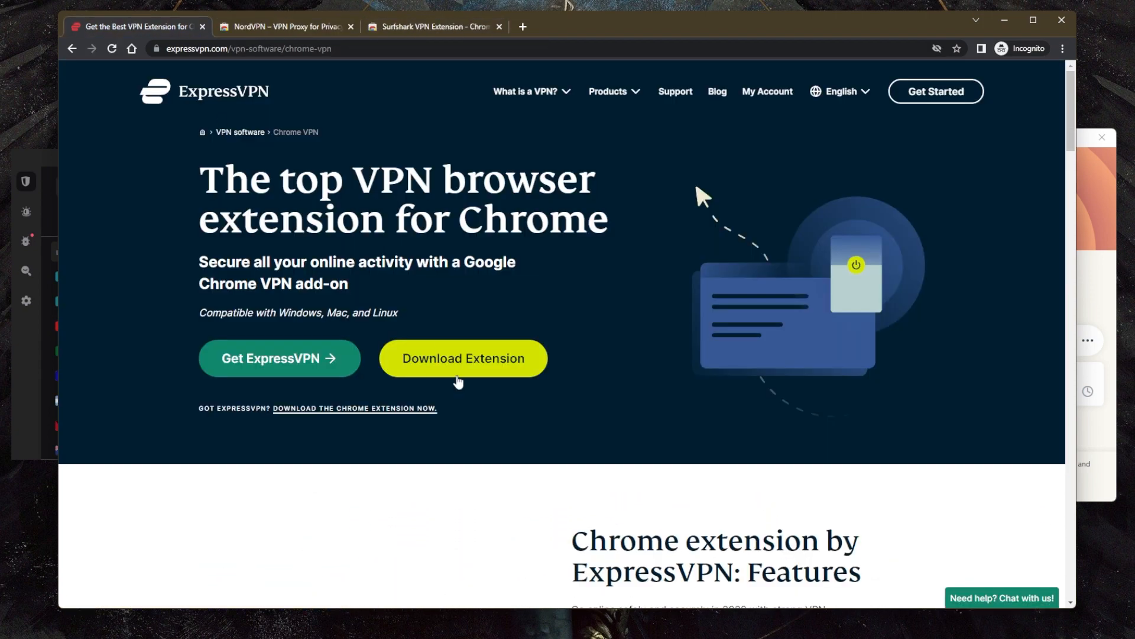
# Open the 'ExpressVPN: VPN proxy for a better internet' listing via Download Extension.
pyautogui.click(463, 358)
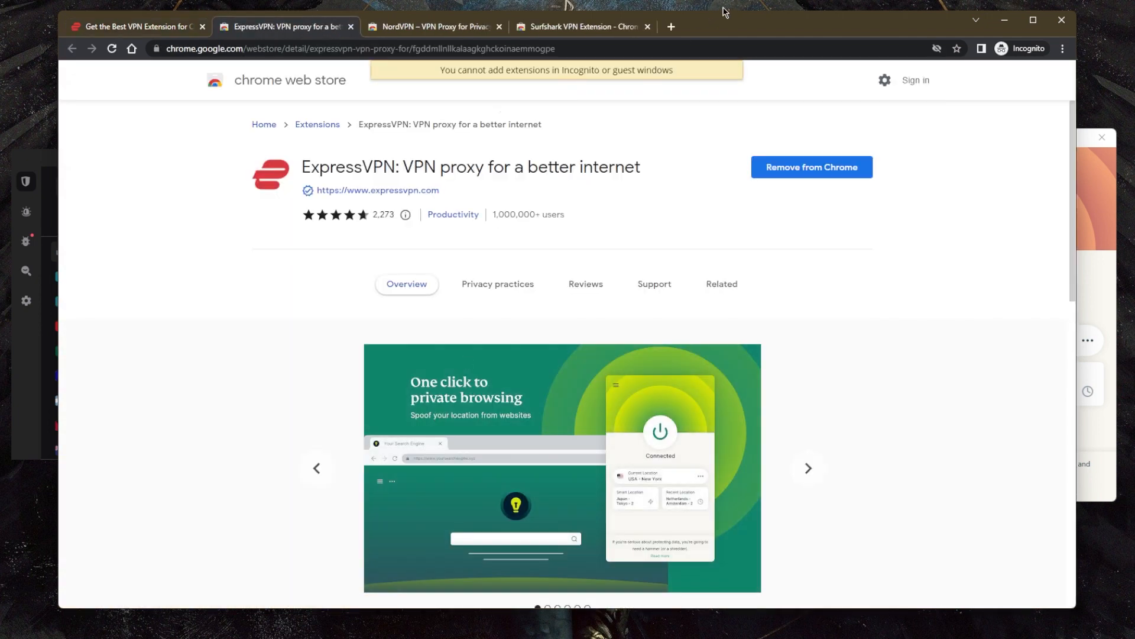
pyautogui.moveTo(825, 192)
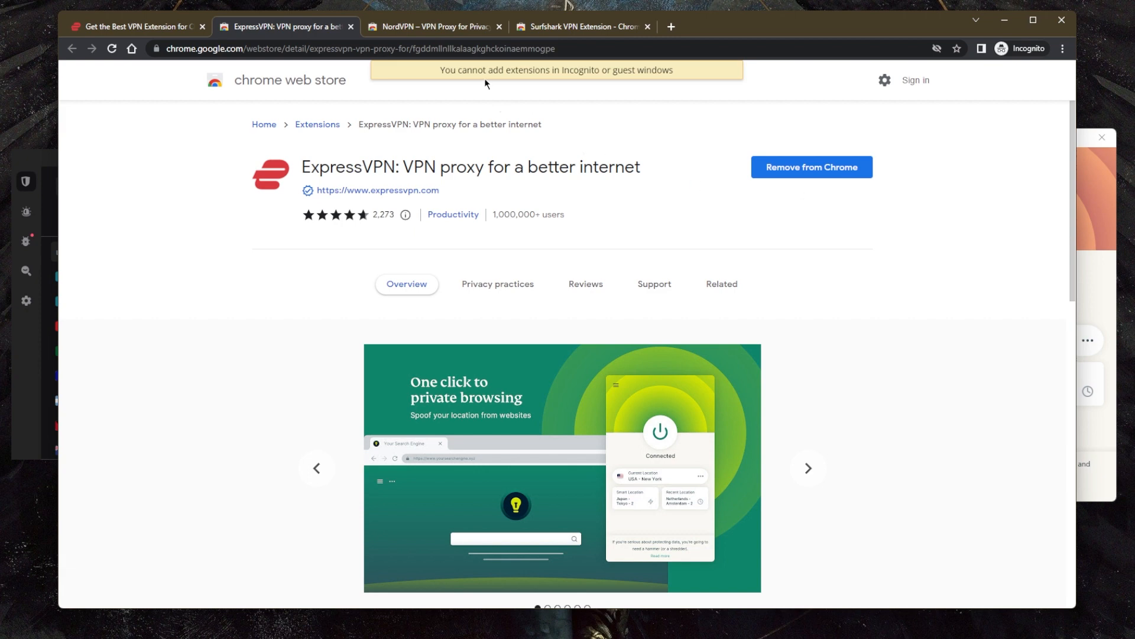
pyautogui.moveTo(482, 82)
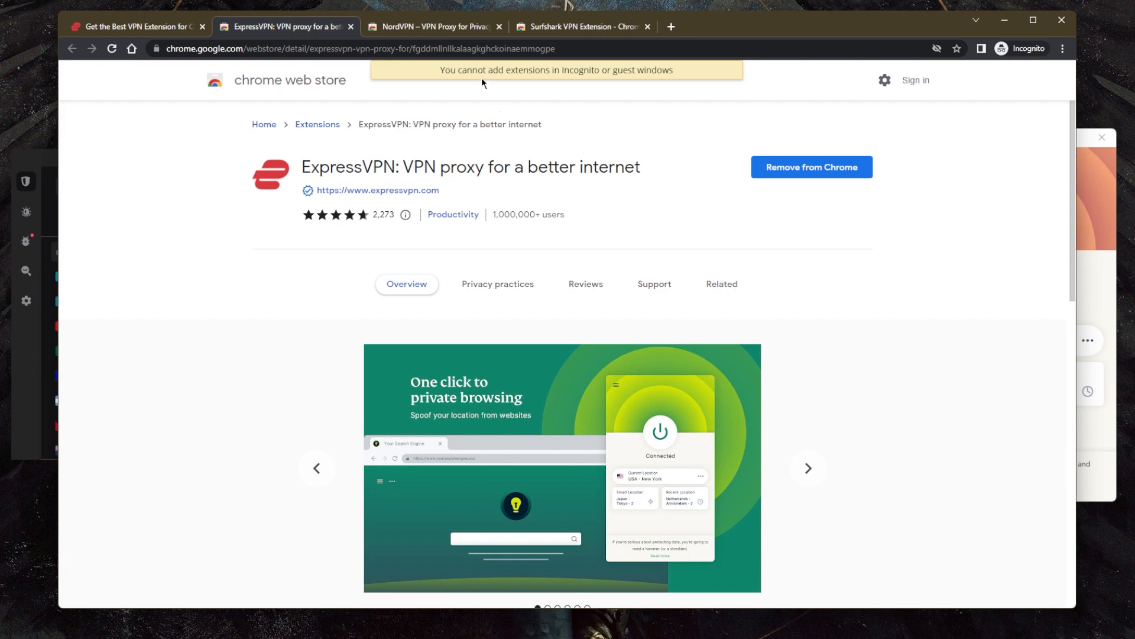
pyautogui.moveTo(710, 342)
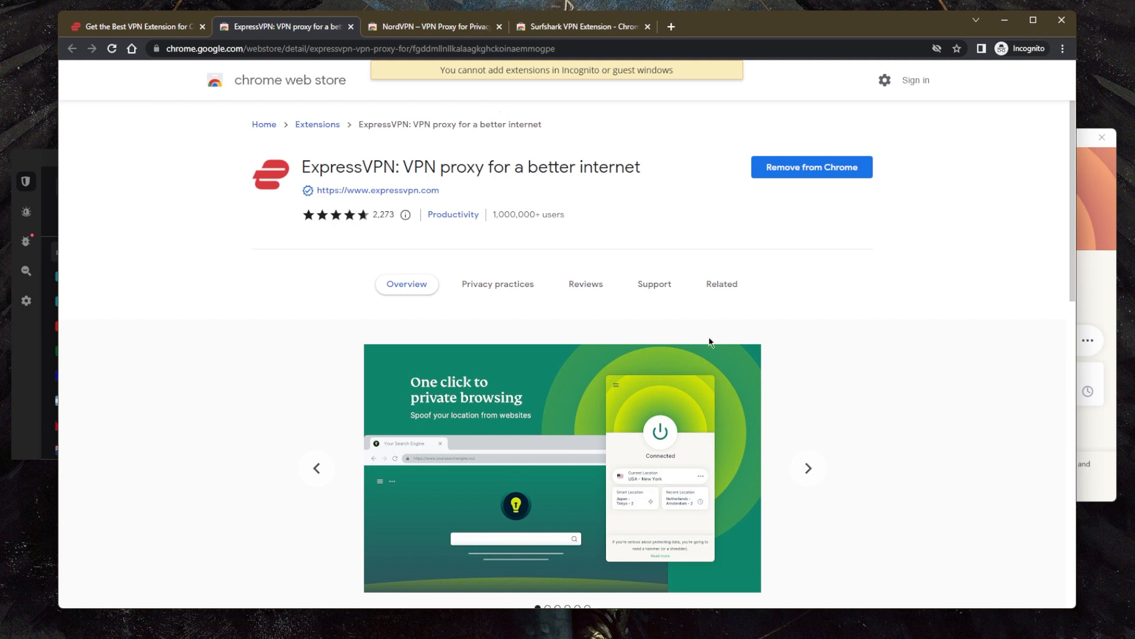
pyautogui.moveTo(706, 382)
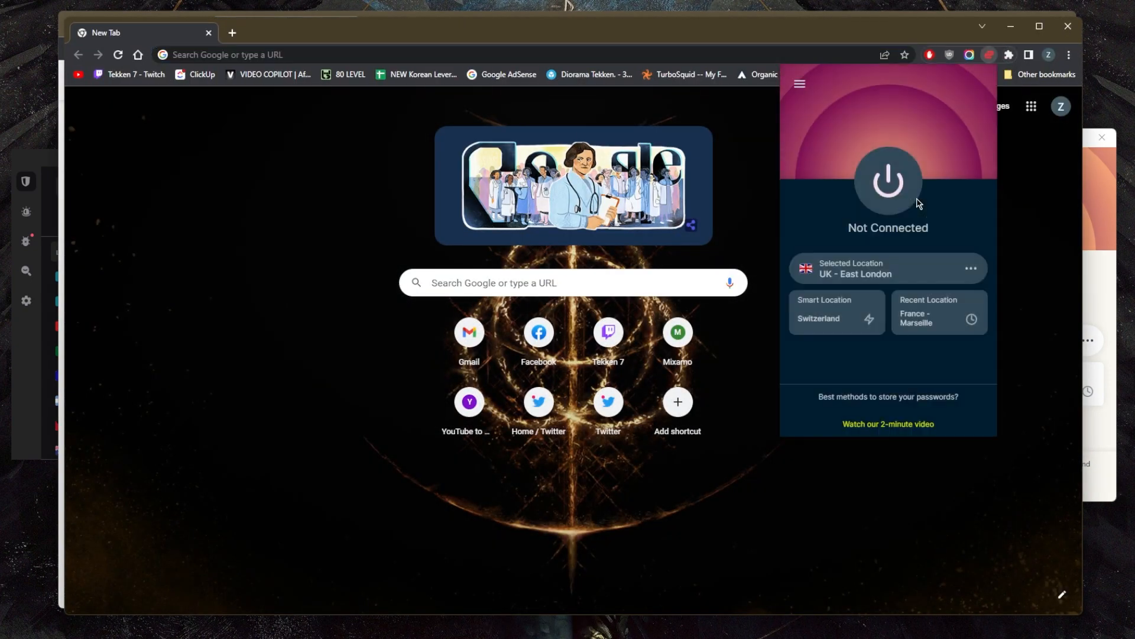
pyautogui.moveTo(728, 282)
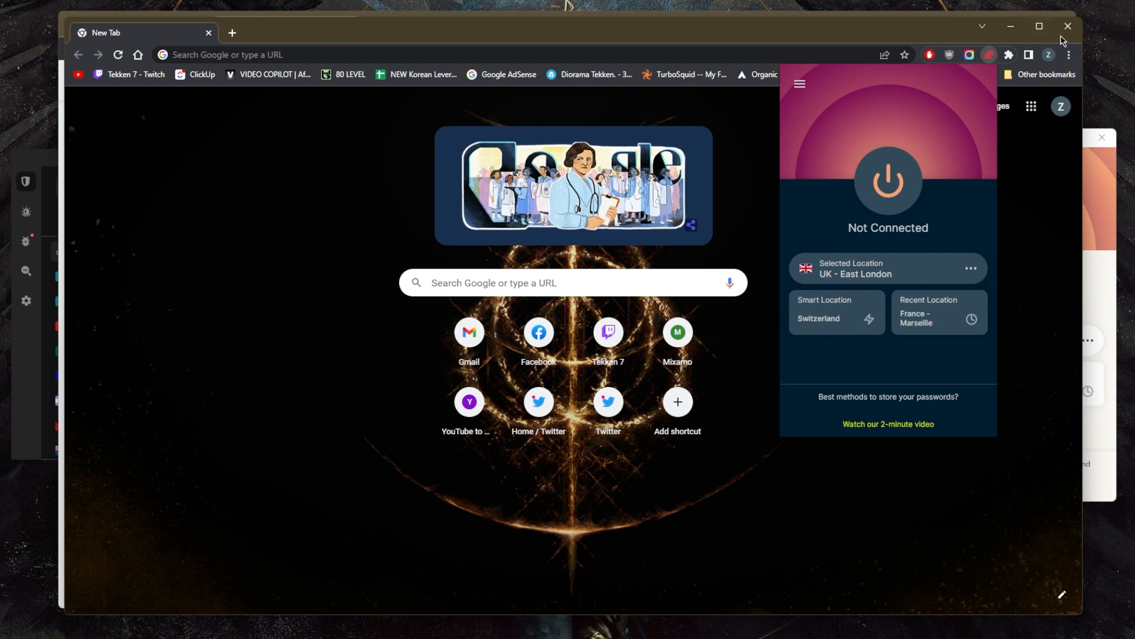
pyautogui.moveTo(768, 178)
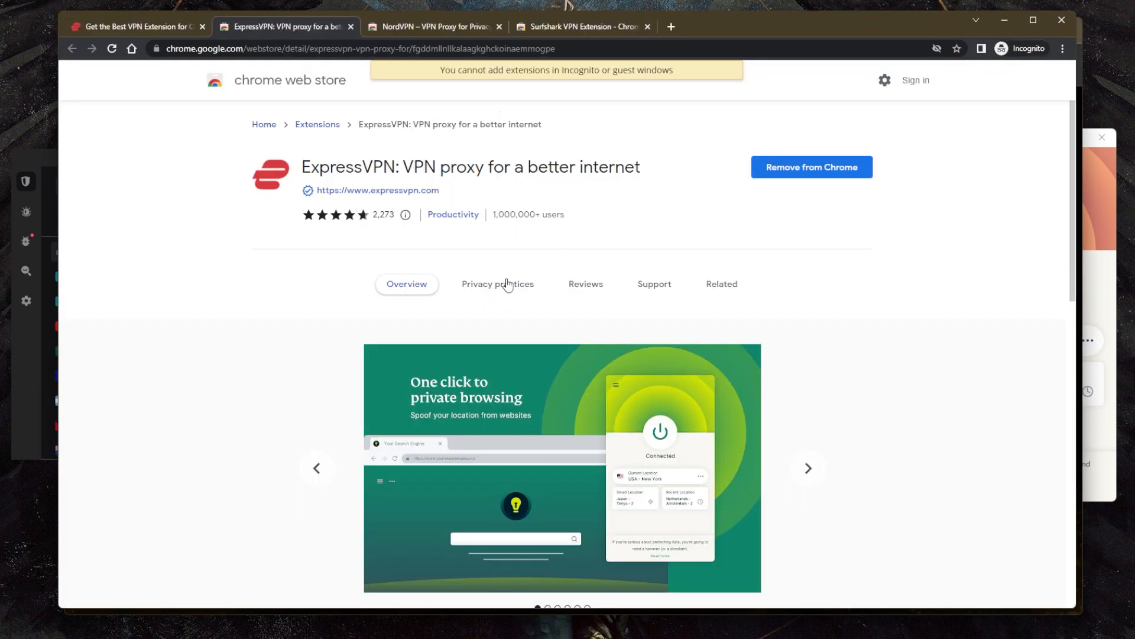
pyautogui.moveTo(1111, 272)
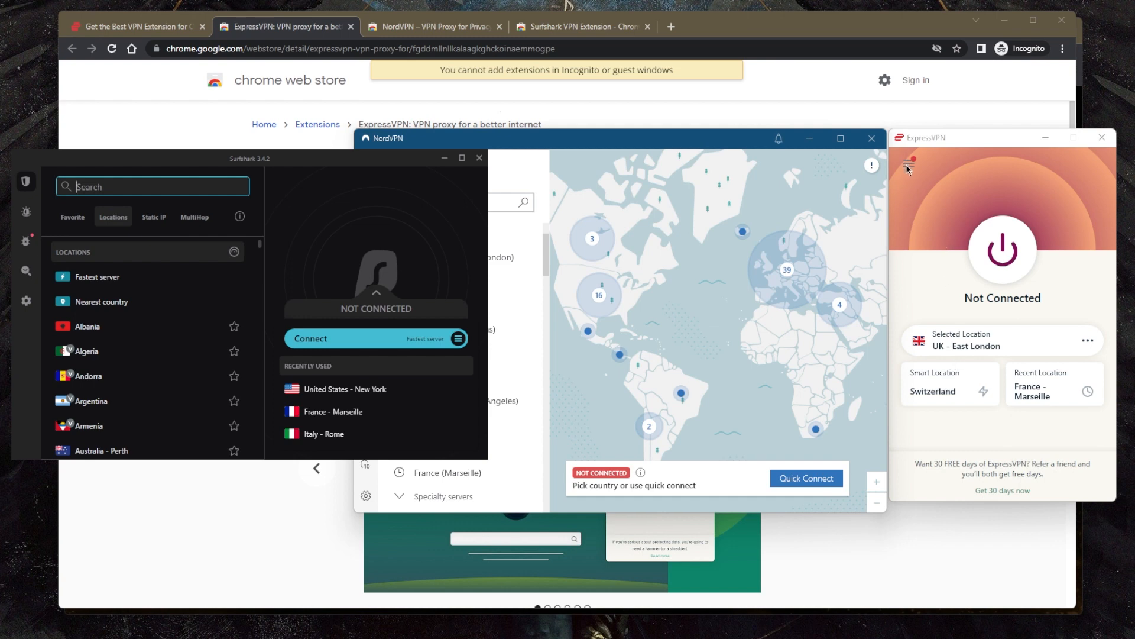
# Choose Options from the ExpressVPN hamburger menu to show General settings.
pyautogui.click(907, 165)
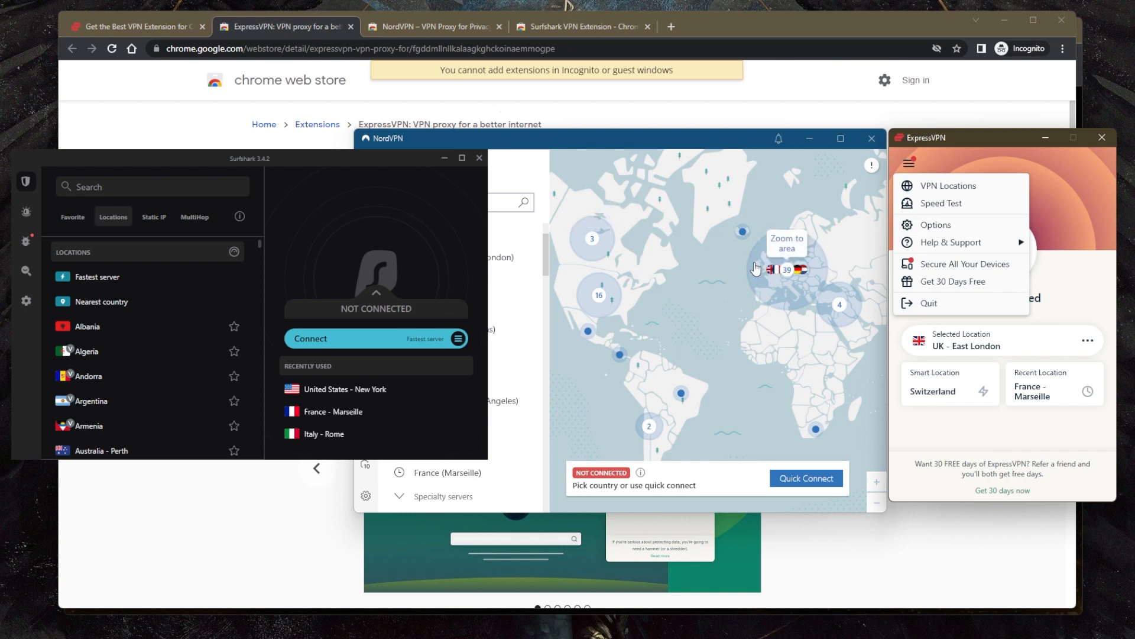
pyautogui.moveTo(943, 221)
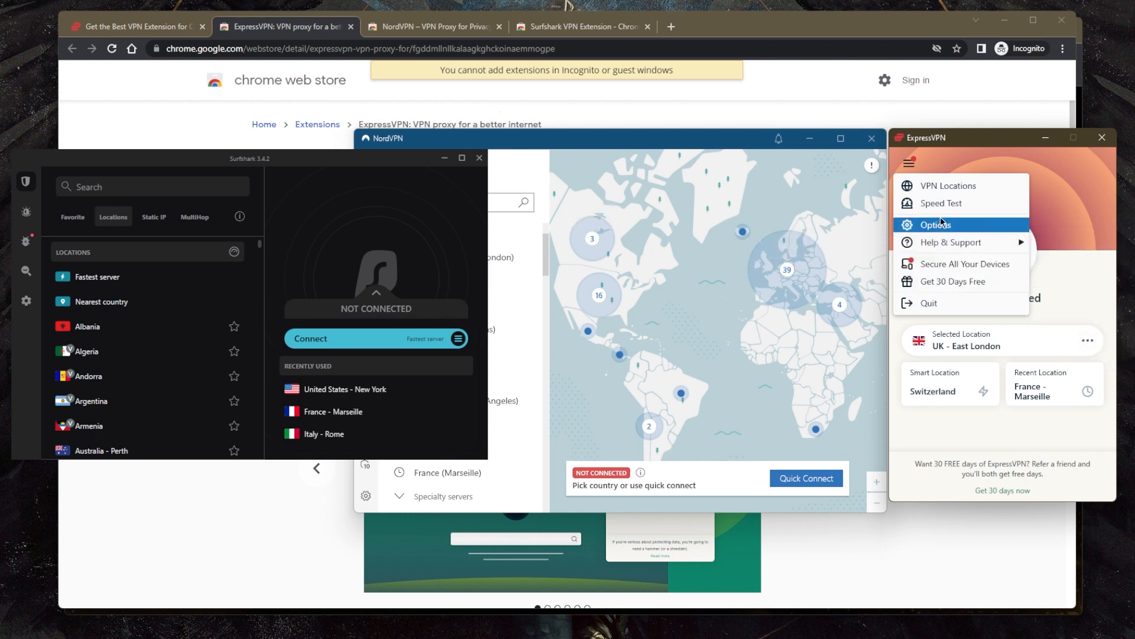
pyautogui.click(936, 224)
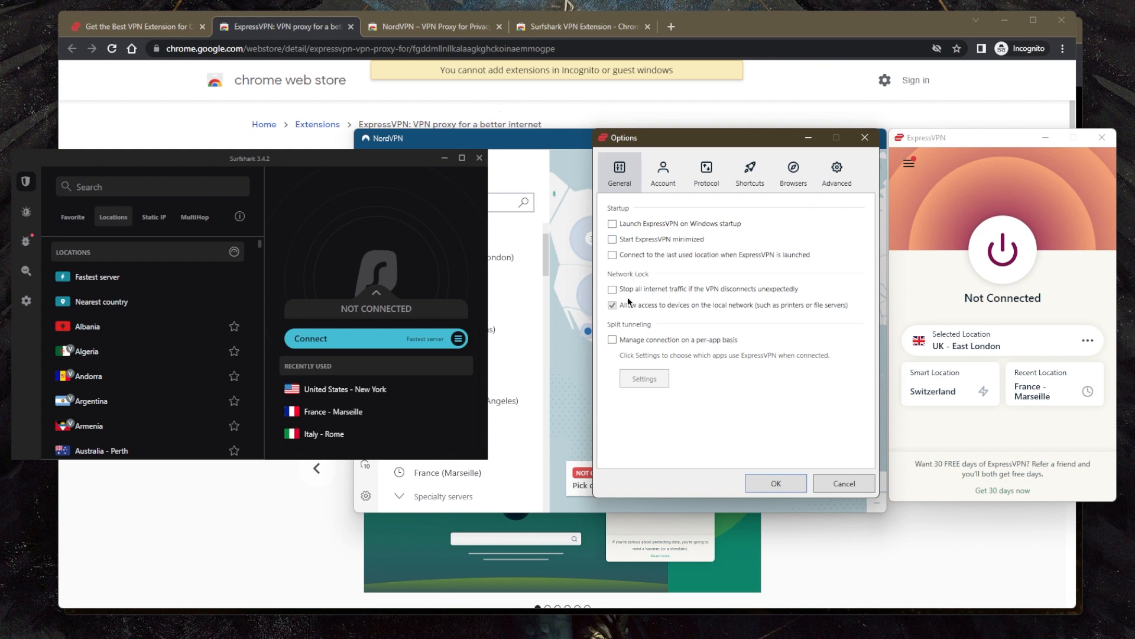
# Enable per-app connection management with 'Only allow selected apps' set to Google Chrome.
pyautogui.click(612, 339)
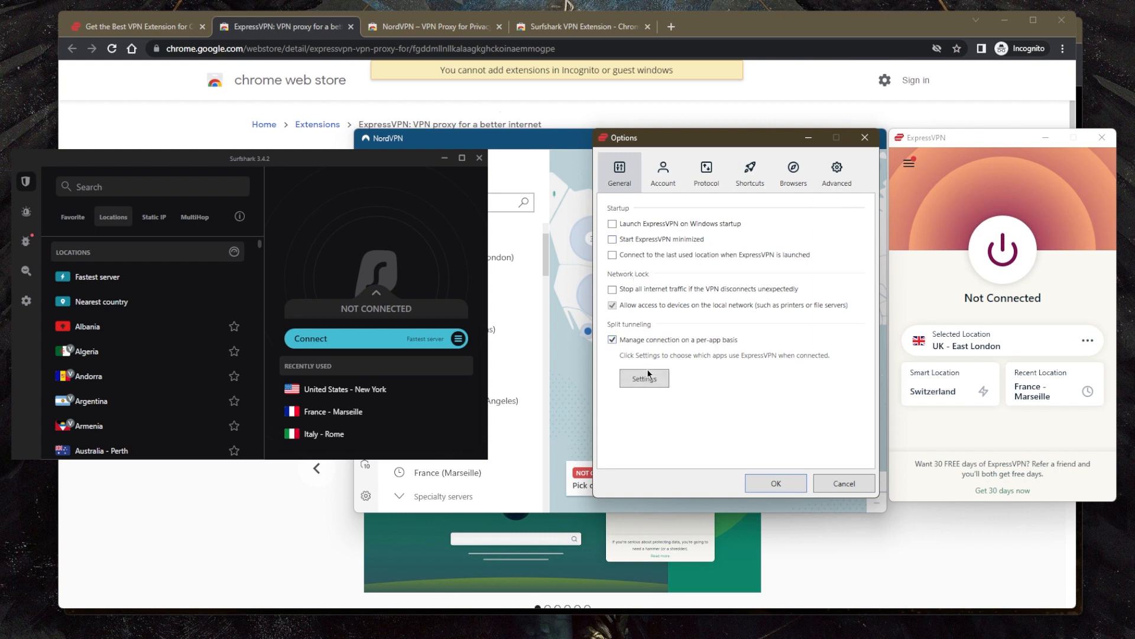
pyautogui.click(644, 378)
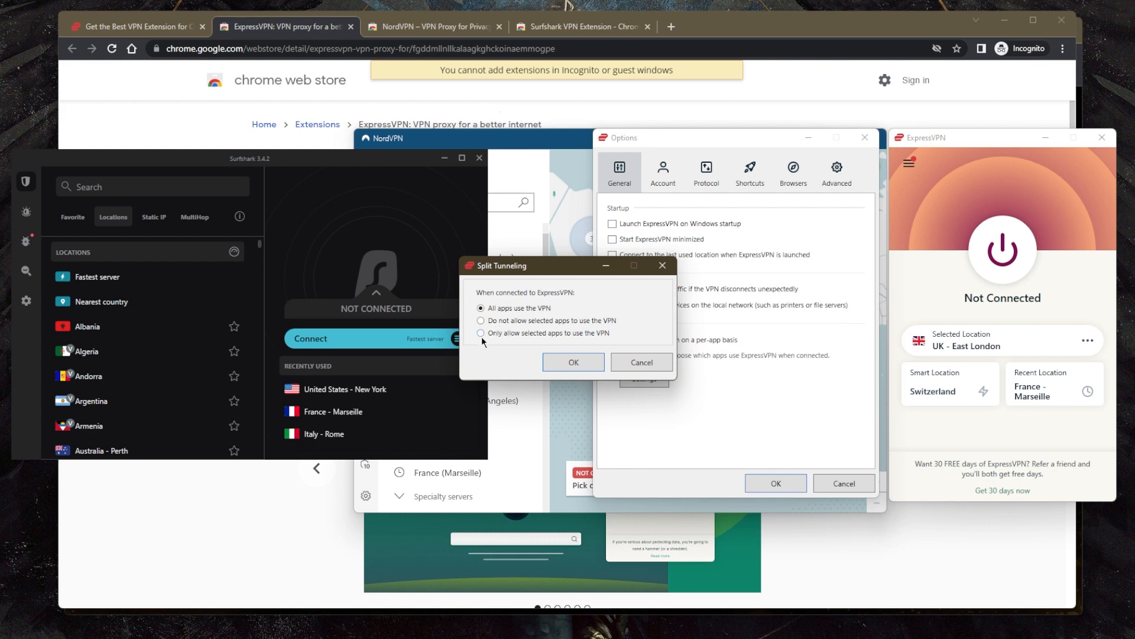
pyautogui.click(480, 333)
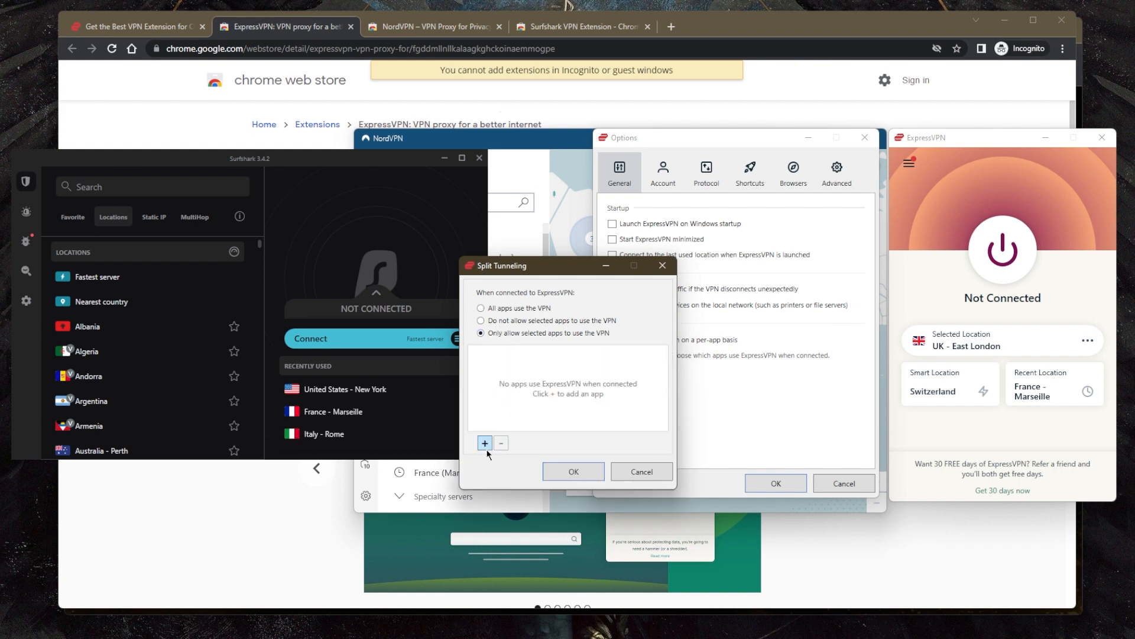
pyautogui.click(484, 442)
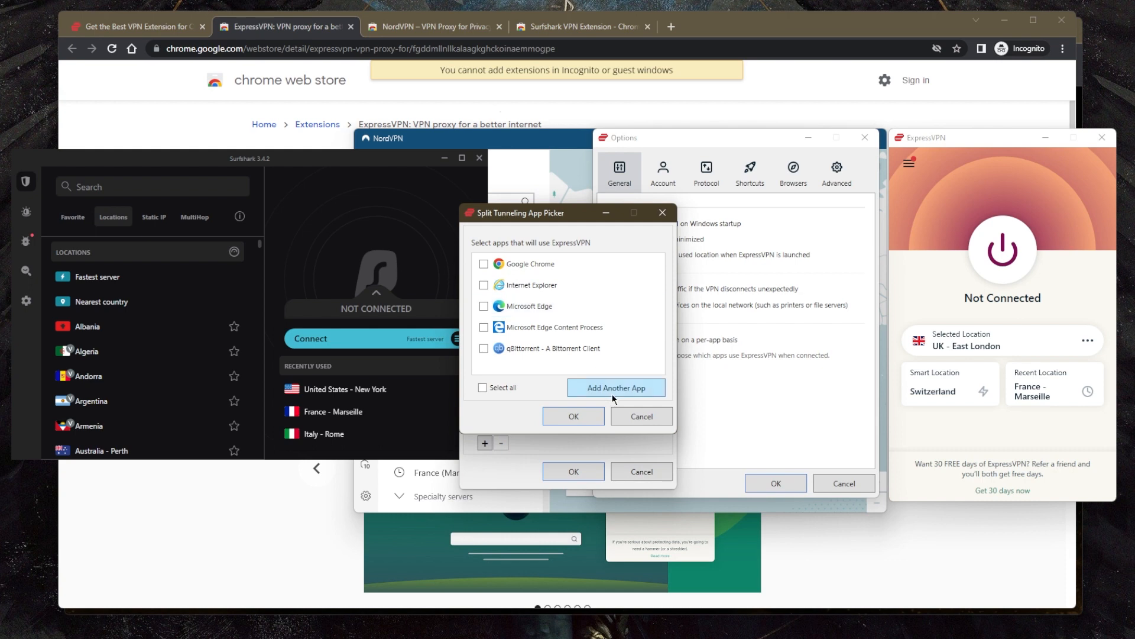
pyautogui.moveTo(528, 264)
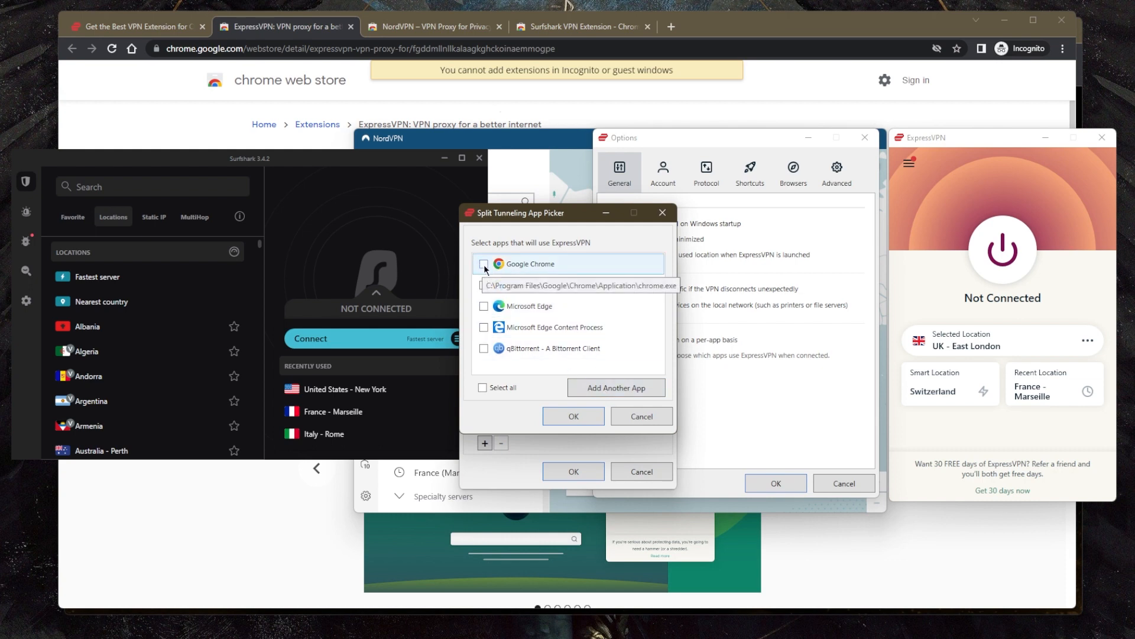
pyautogui.click(483, 263)
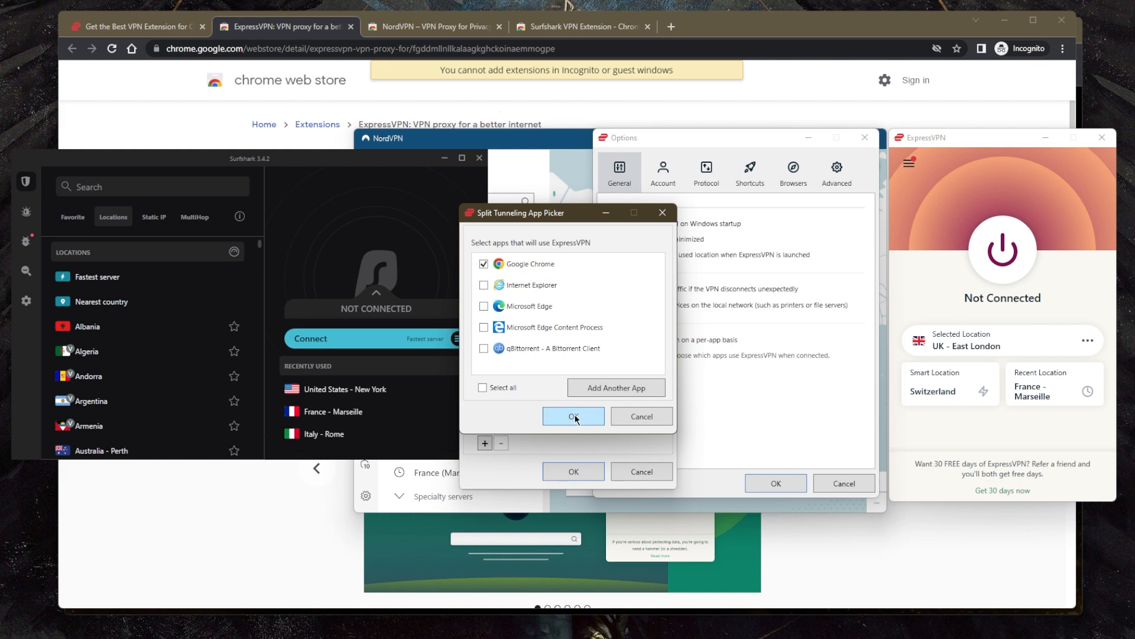
pyautogui.click(573, 415)
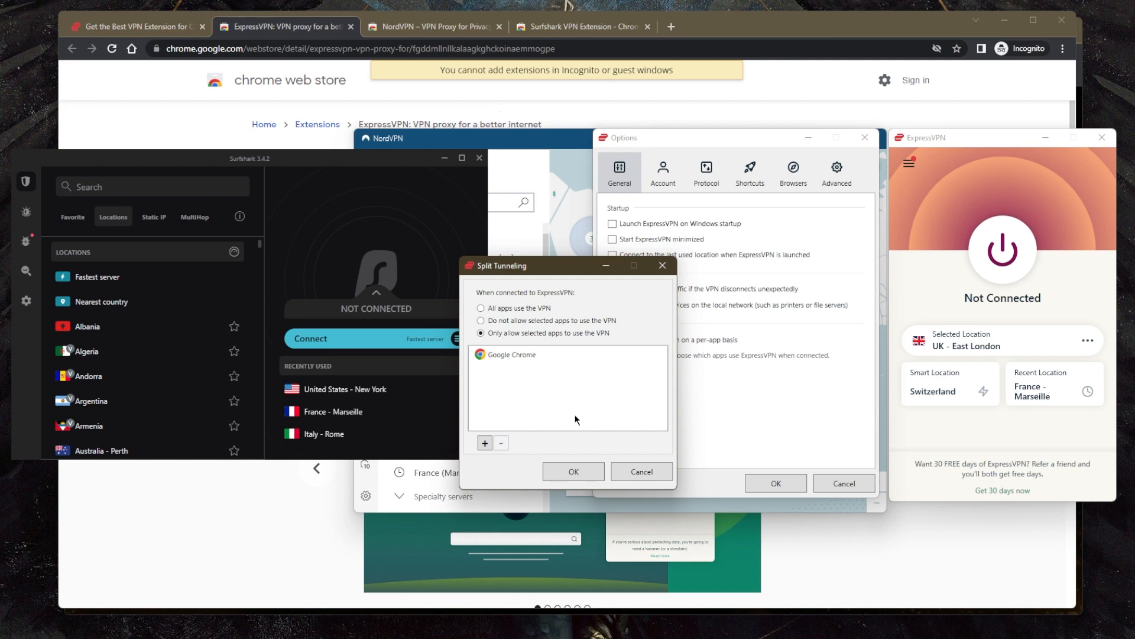
pyautogui.click(573, 471)
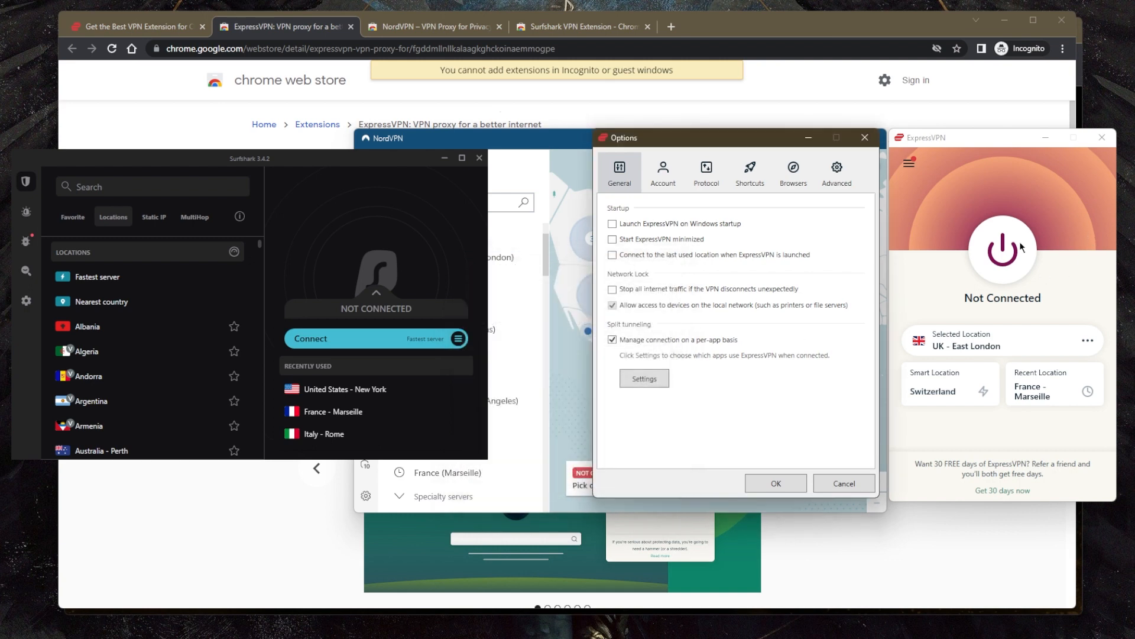
pyautogui.moveTo(576, 359)
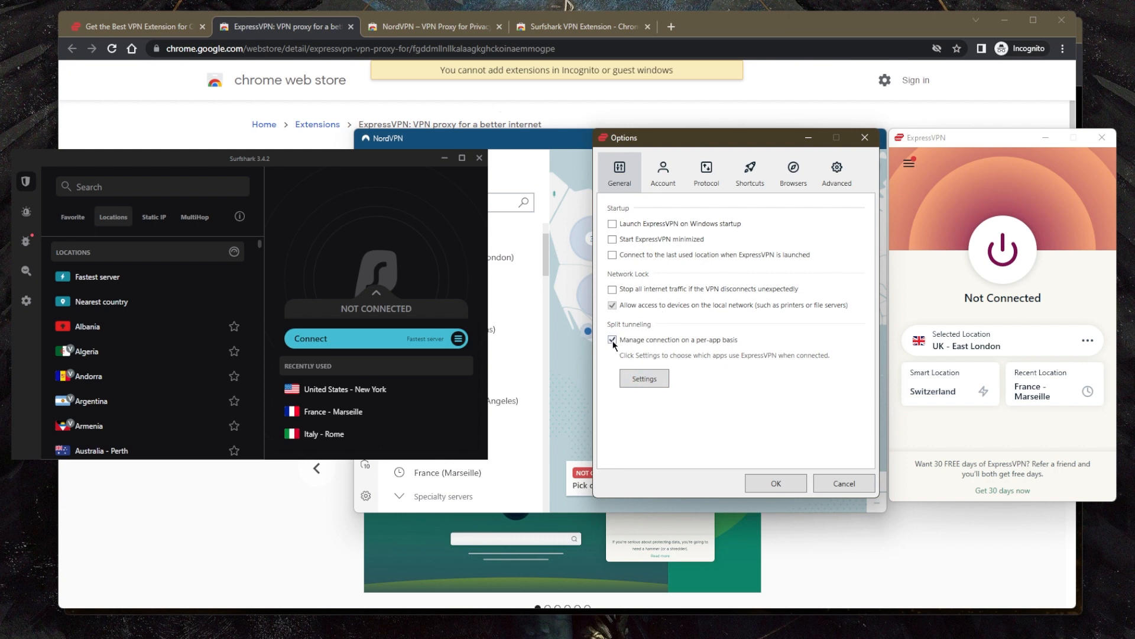
# Untick 'Manage connection on a per-app basis' and cancel the Options window.
pyautogui.click(612, 340)
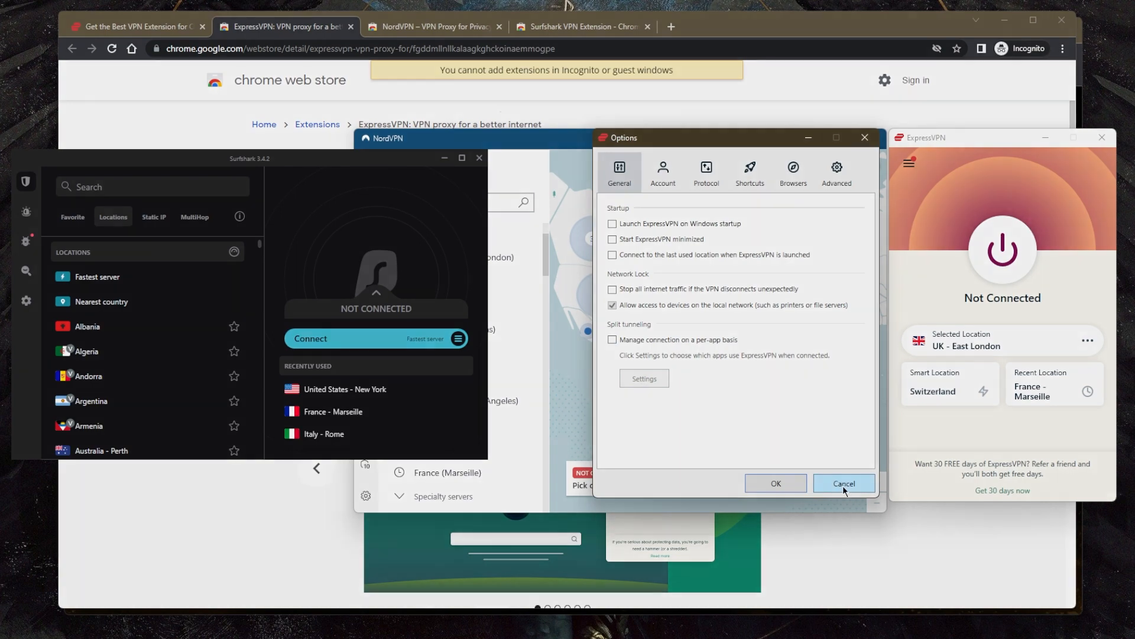
pyautogui.click(844, 483)
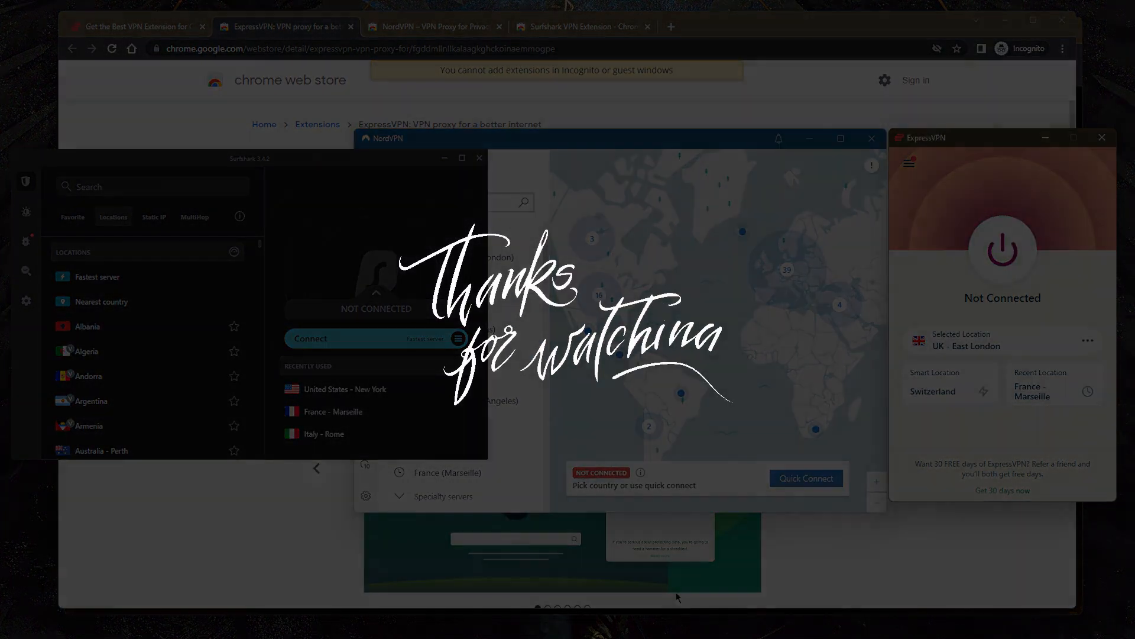